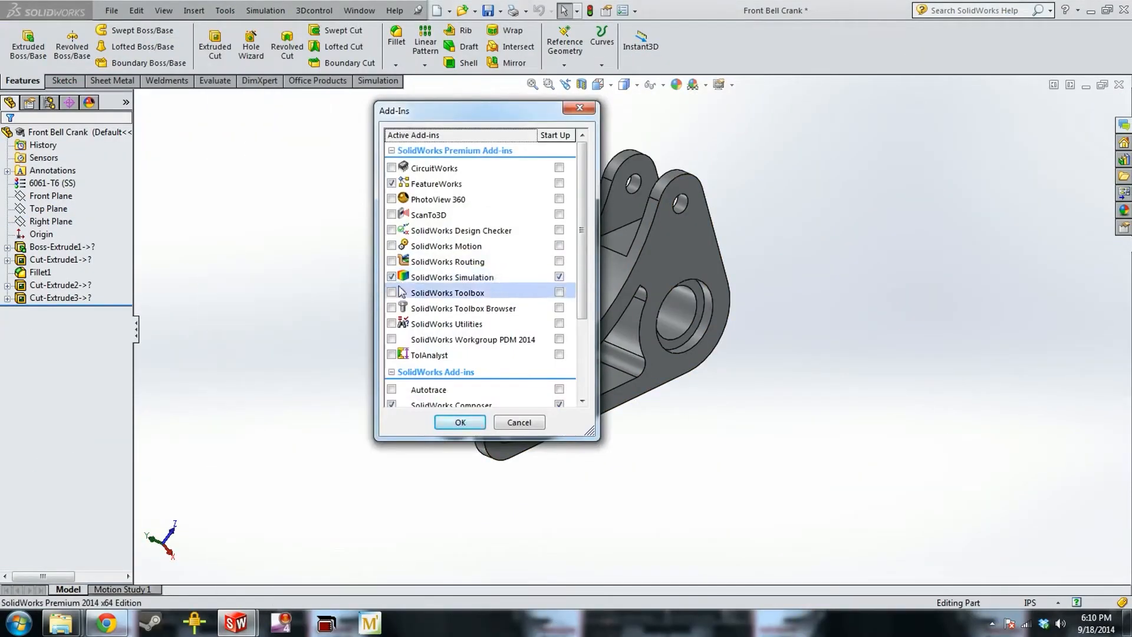
- Enable the Simulation add-in, create static study Static 1, and confirm its properties
left_click(459, 422)
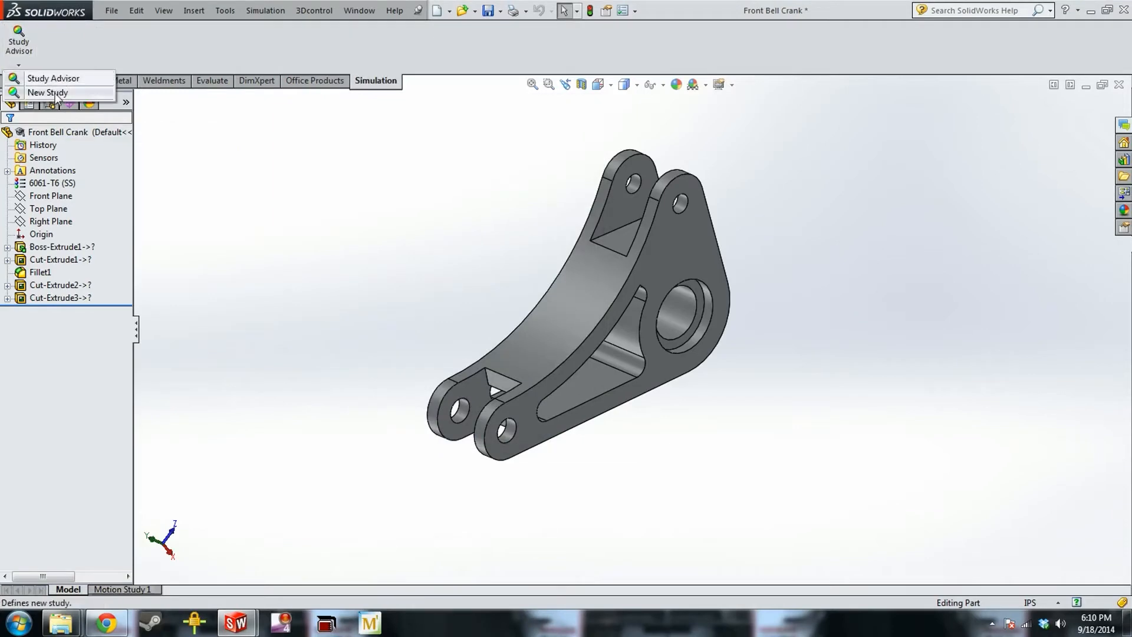
left_click(48, 93)
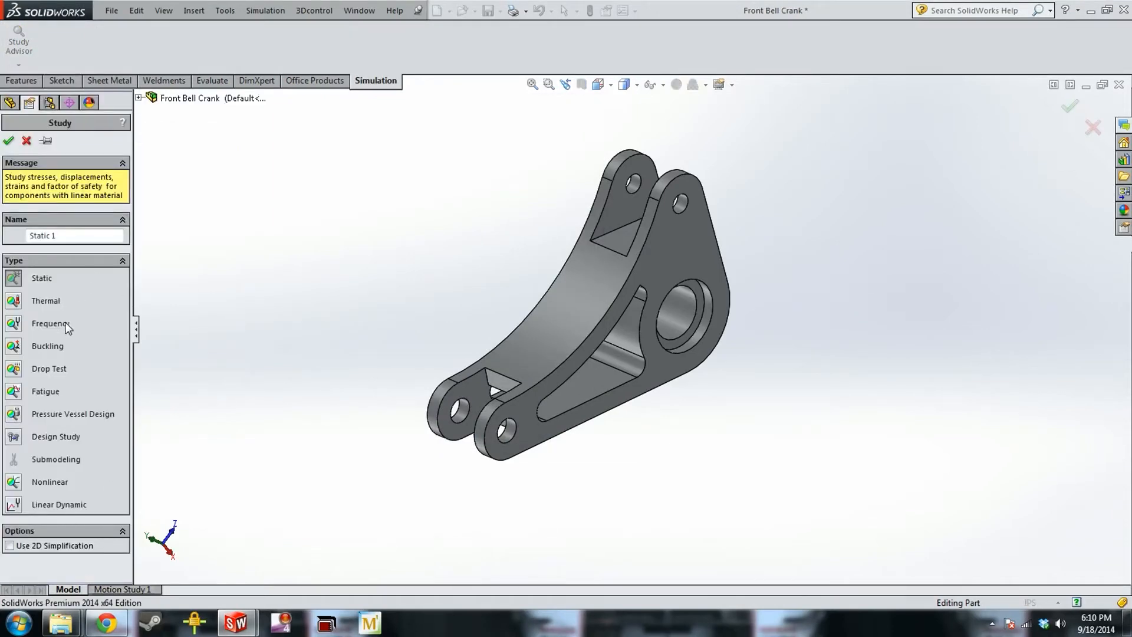
left_click(8, 140)
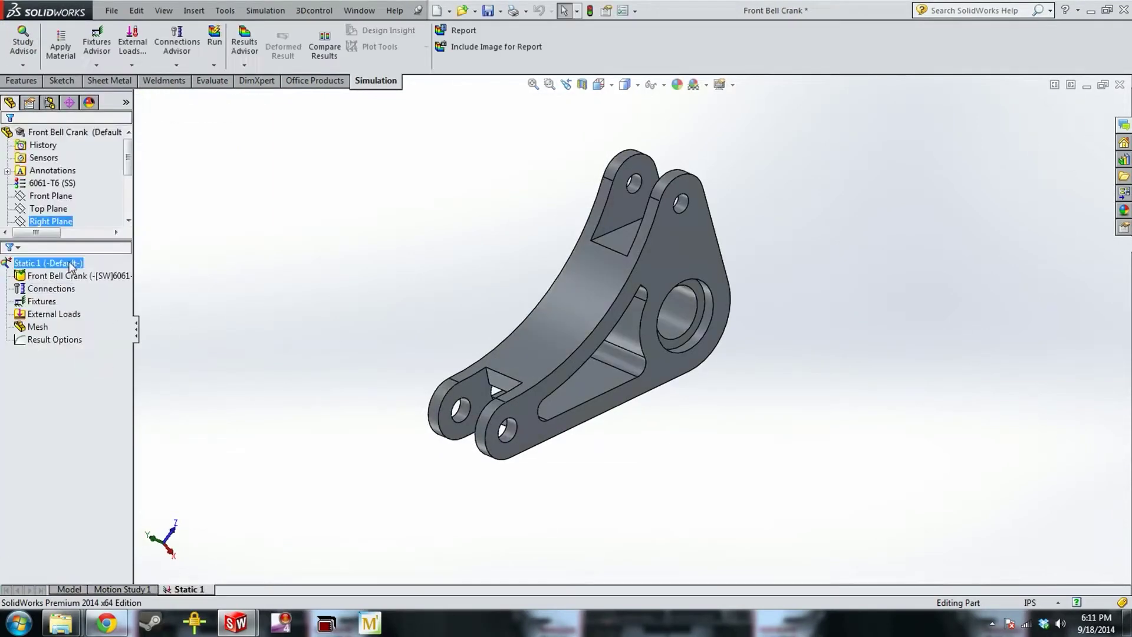
right_click(47, 263)
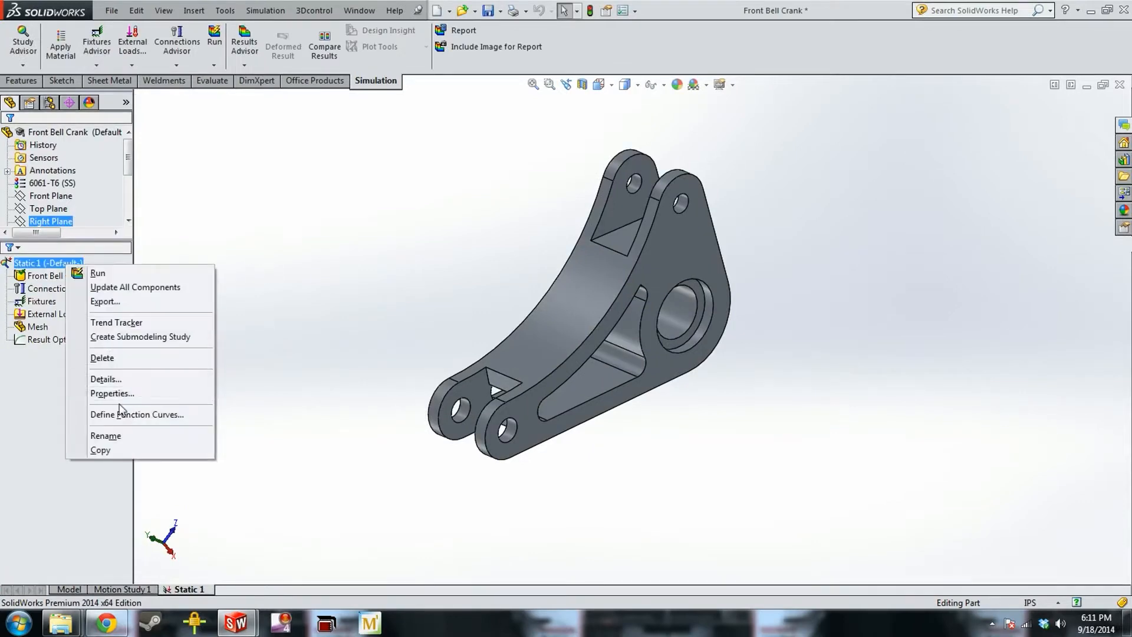
left_click(112, 392)
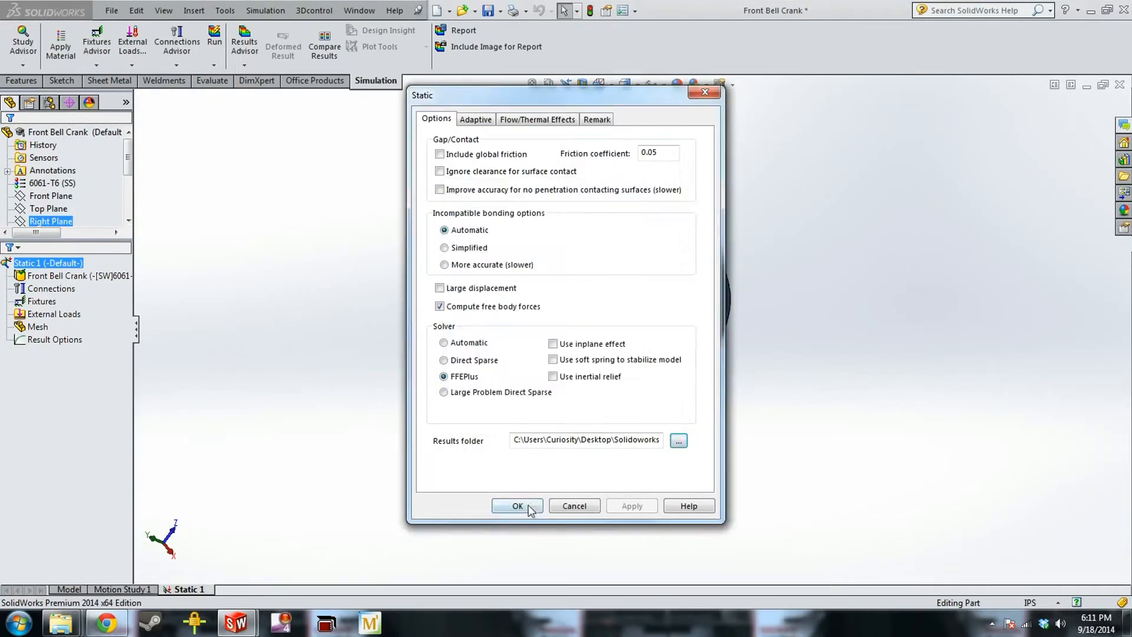
left_click(517, 505)
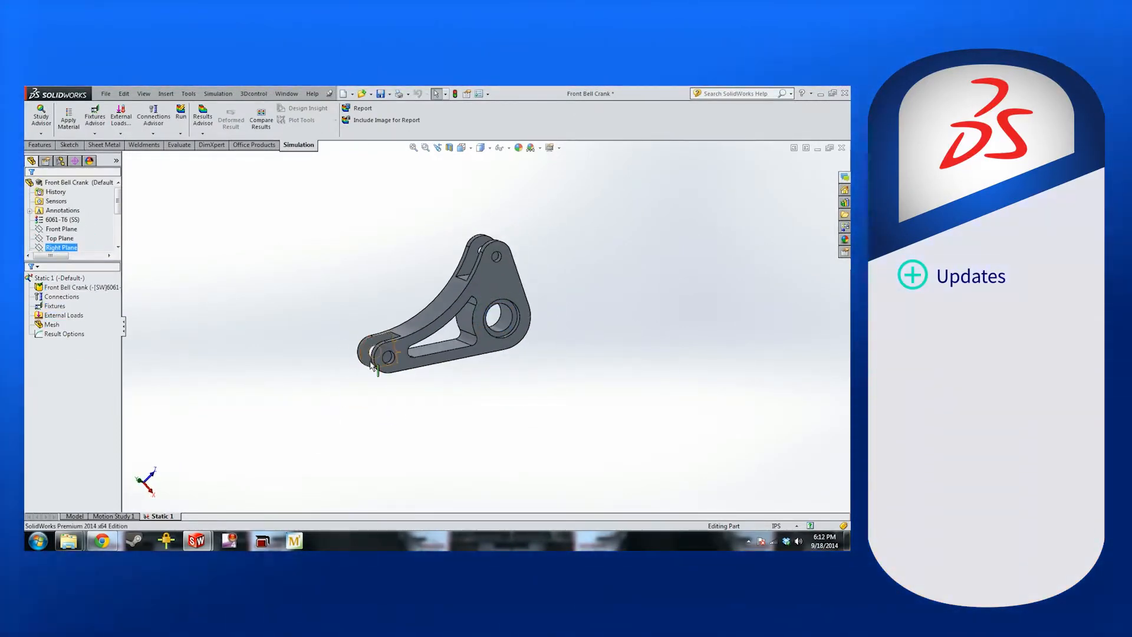
- Add Fixed Geometry and Roller/Slider fixtures to the Front Bell Crank, then mesh and run
right_click(55, 305)
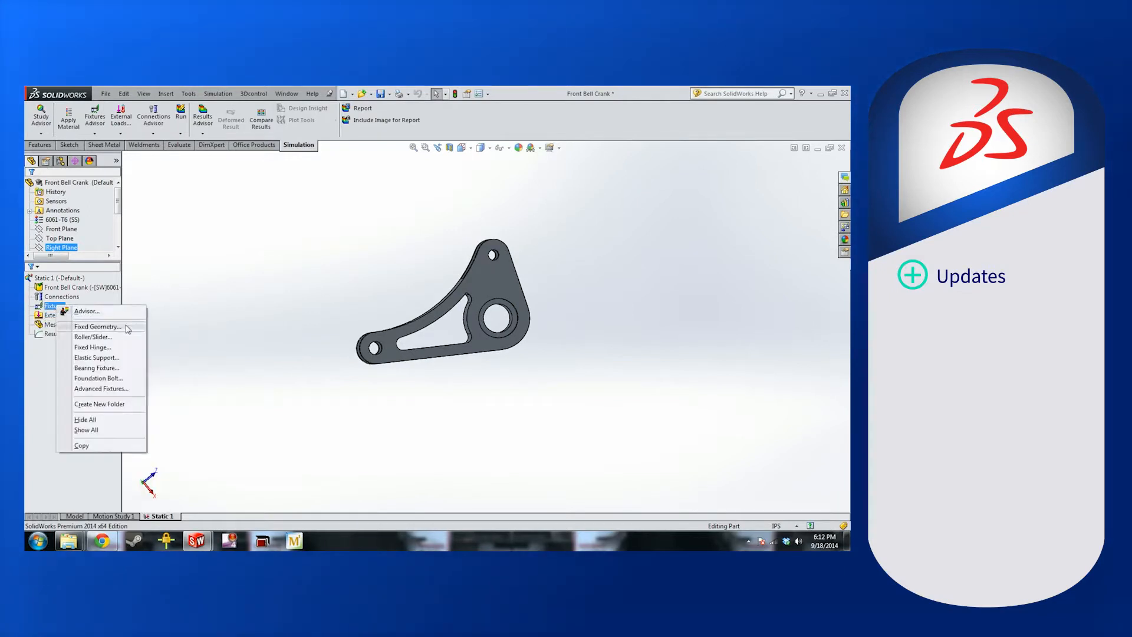
left_click(97, 326)
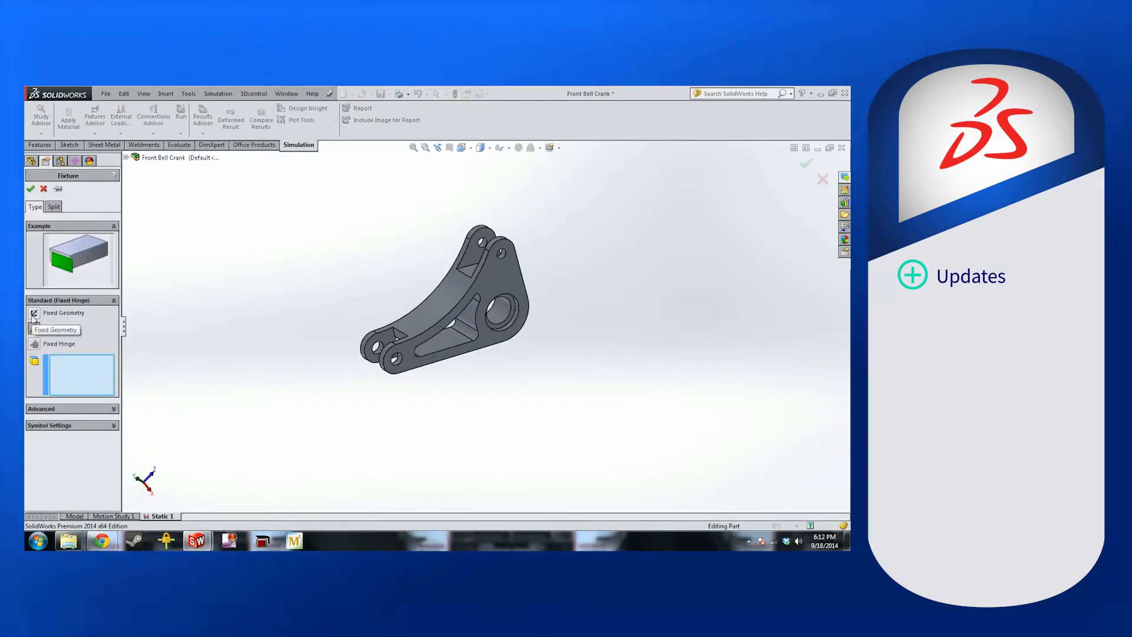
right_click(58, 306)
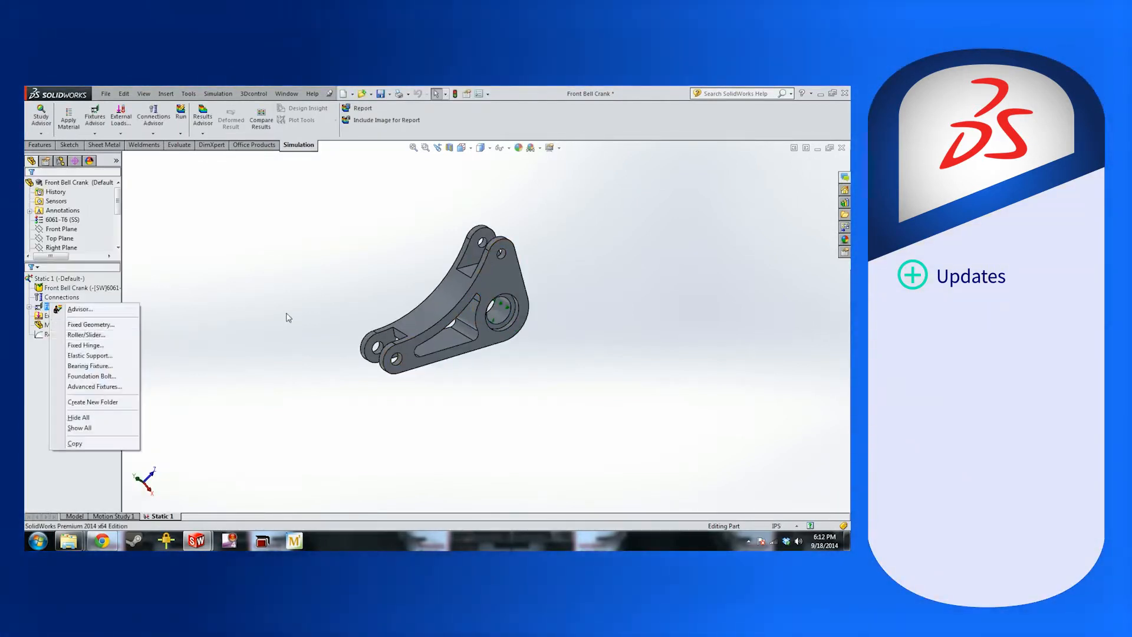
left_click(86, 335)
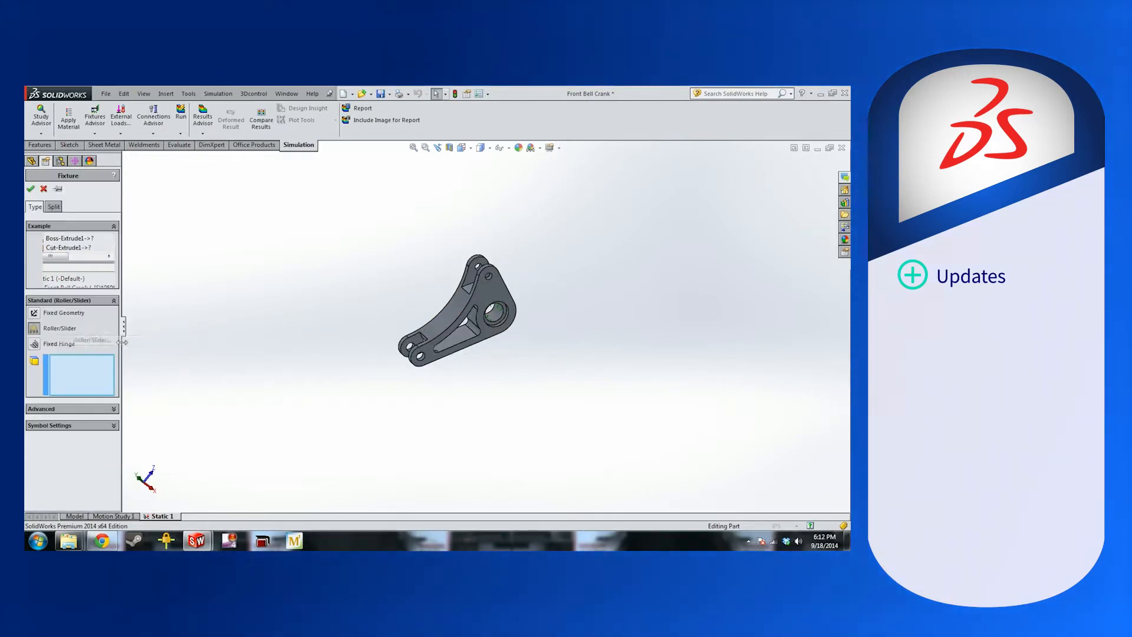
left_click(31, 189)
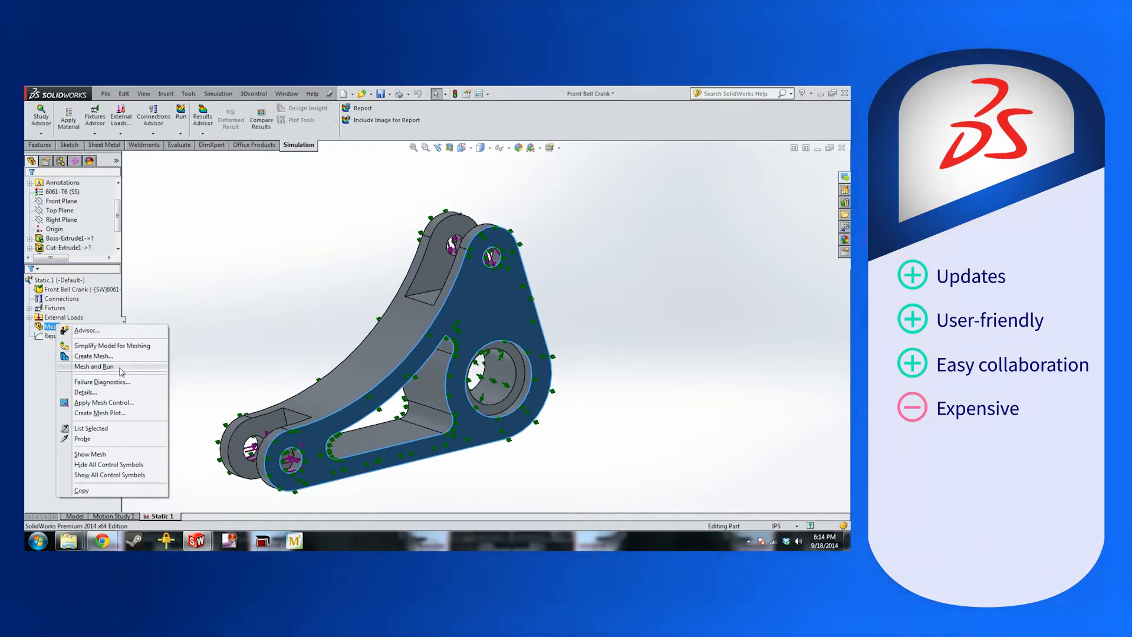
left_click(93, 355)
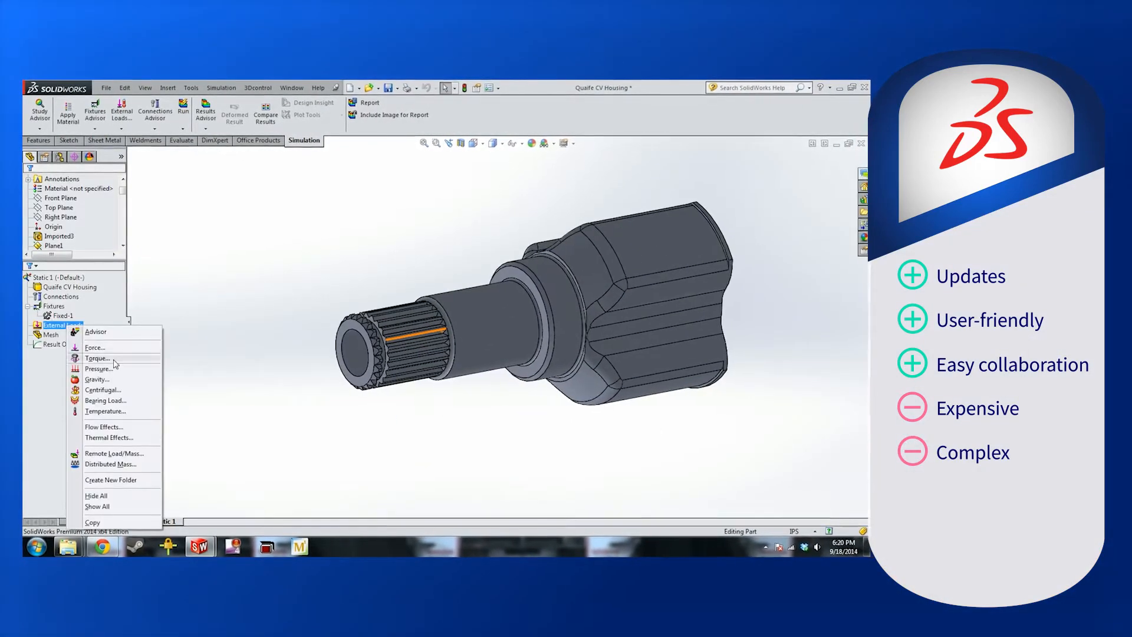
- Add a torque load to the CV housing shaft and generate its solid mesh
left_click(97, 358)
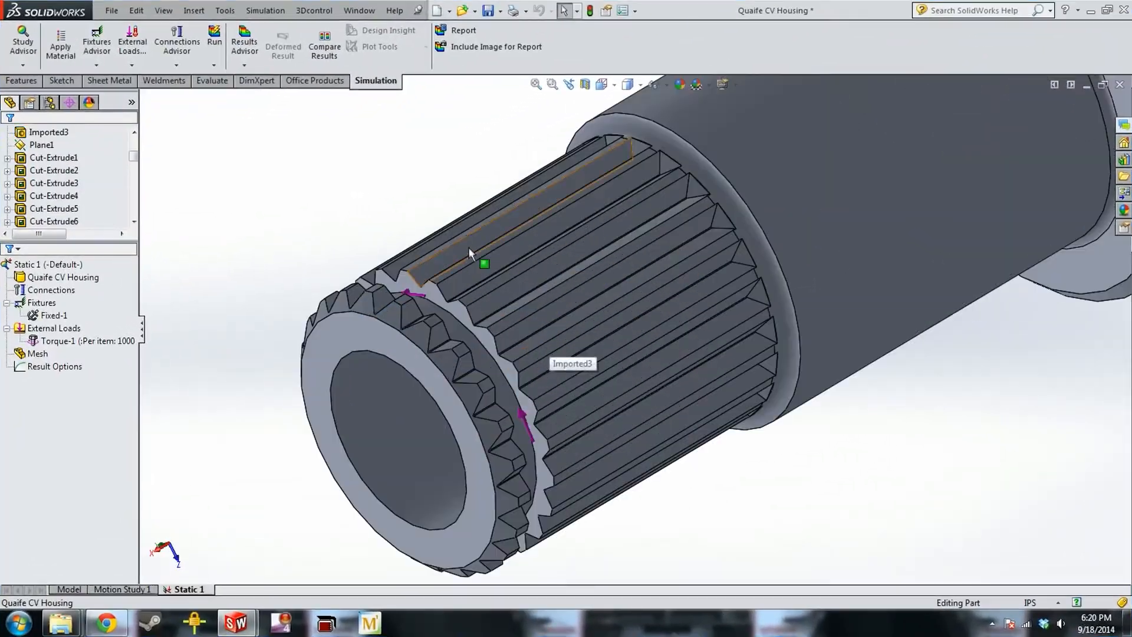
right_click(36, 353)
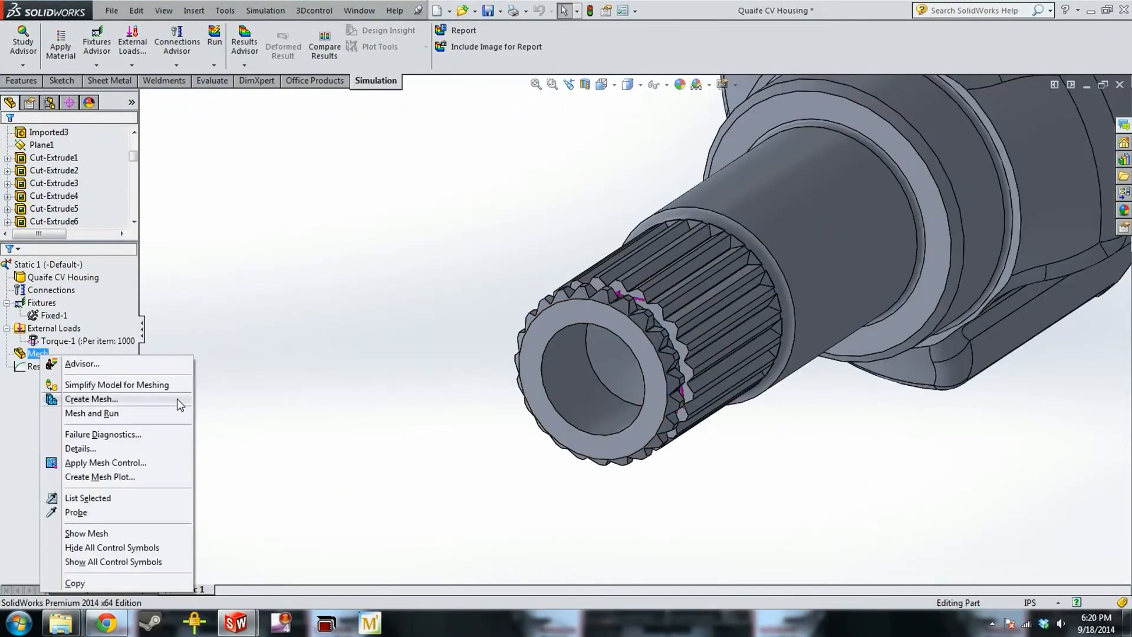
left_click(90, 398)
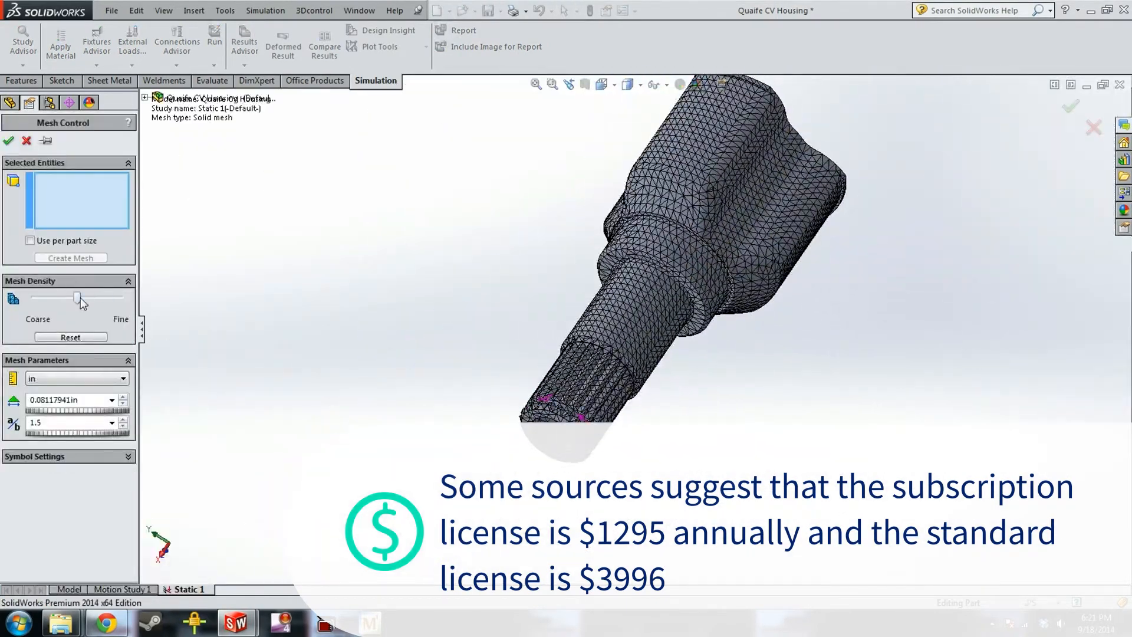
left_click(9, 141)
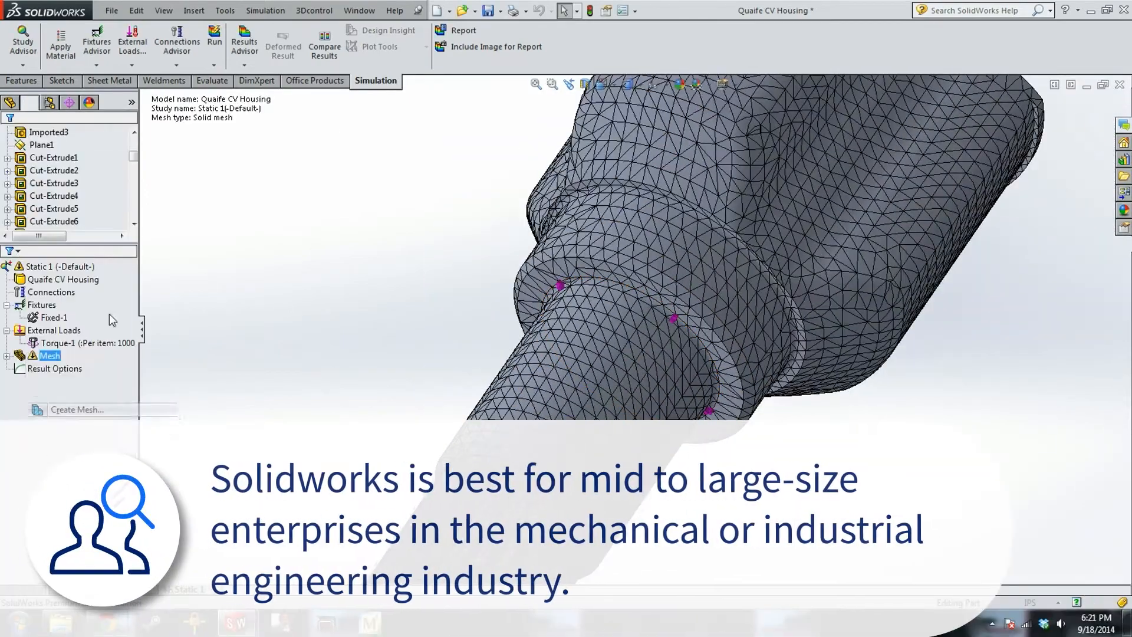
scroll("up", 3)
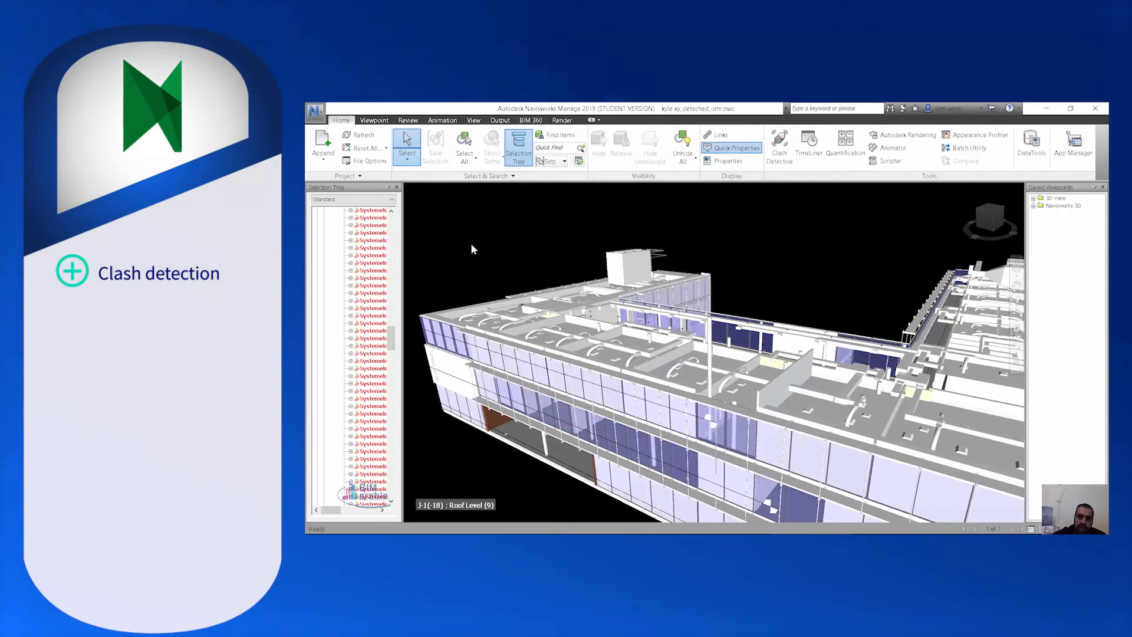
- Unhide all building elements and switch the view to Full Render mode
left_click(370, 255)
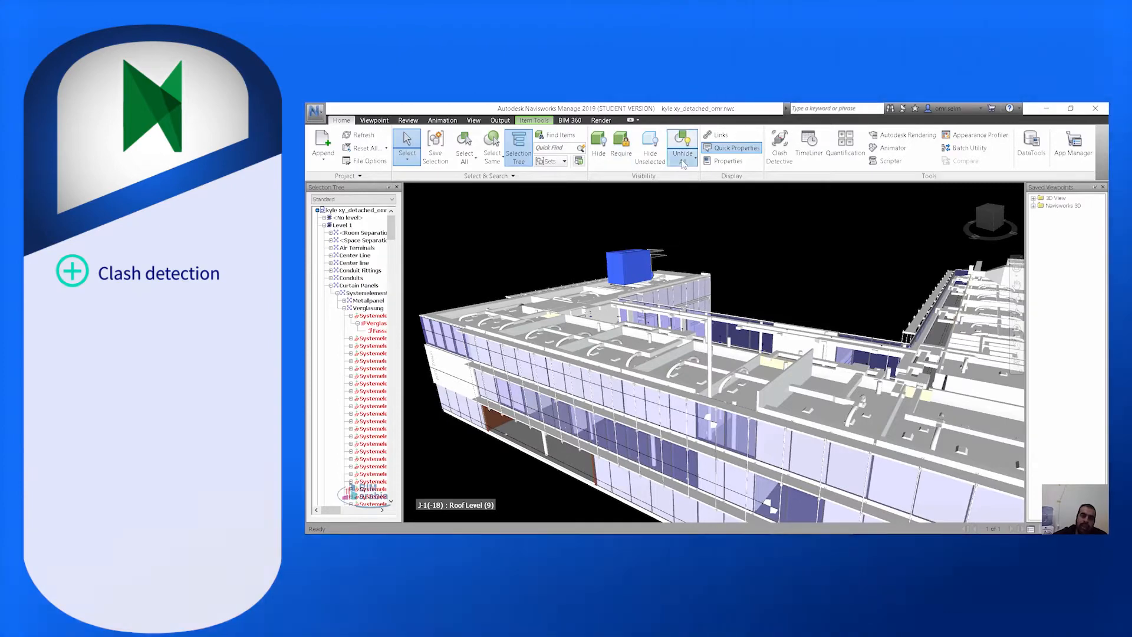
left_click(682, 148)
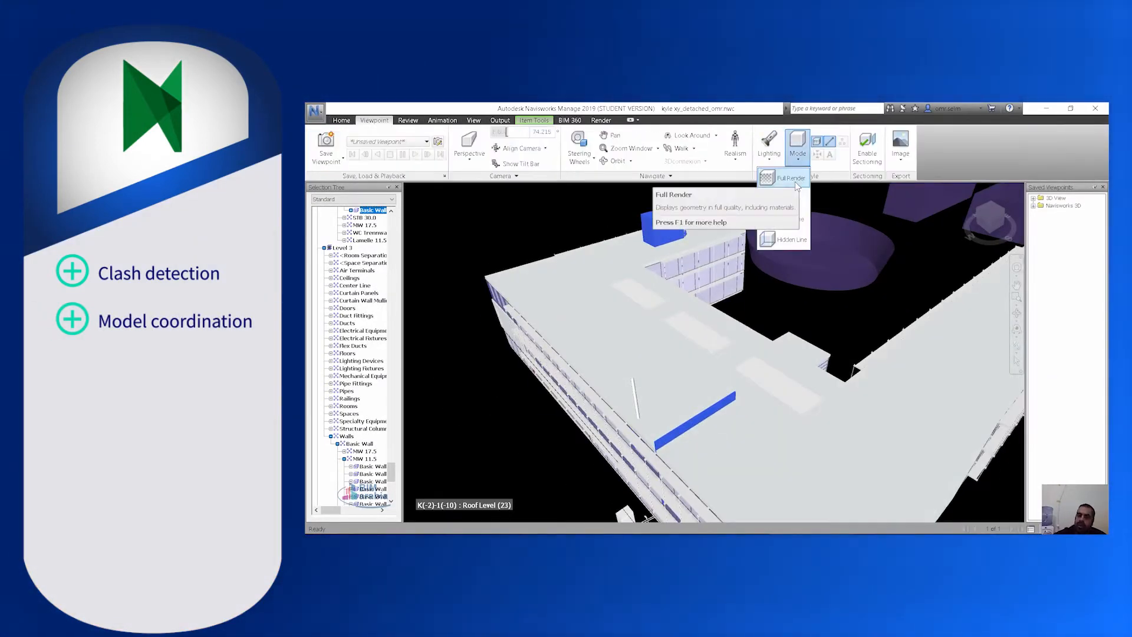
left_click(788, 239)
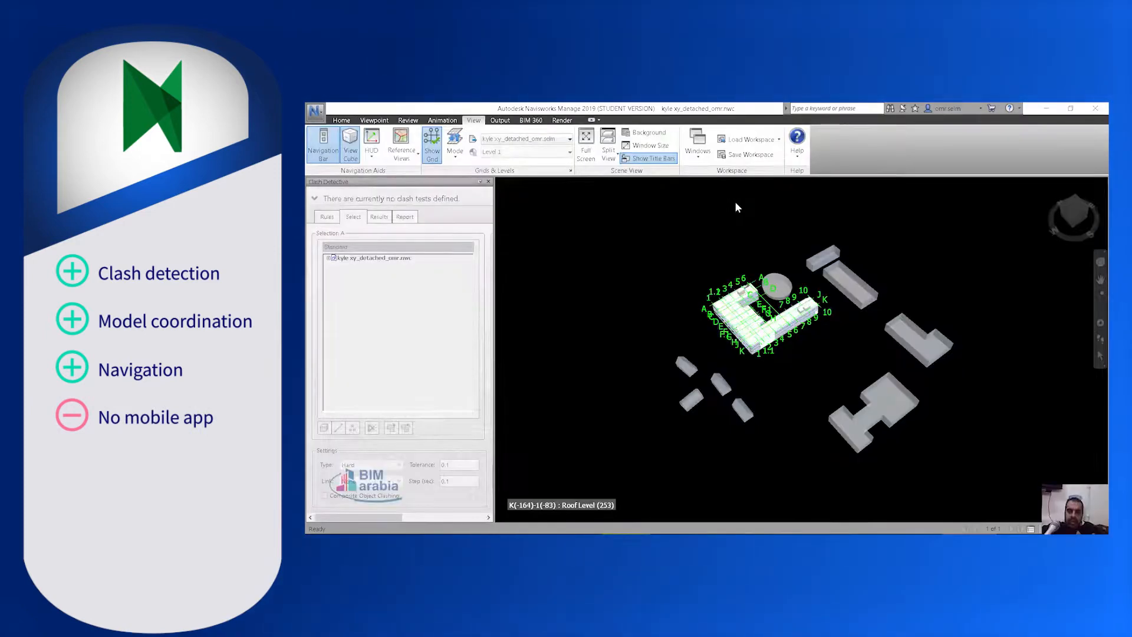
mouse_move(746, 327)
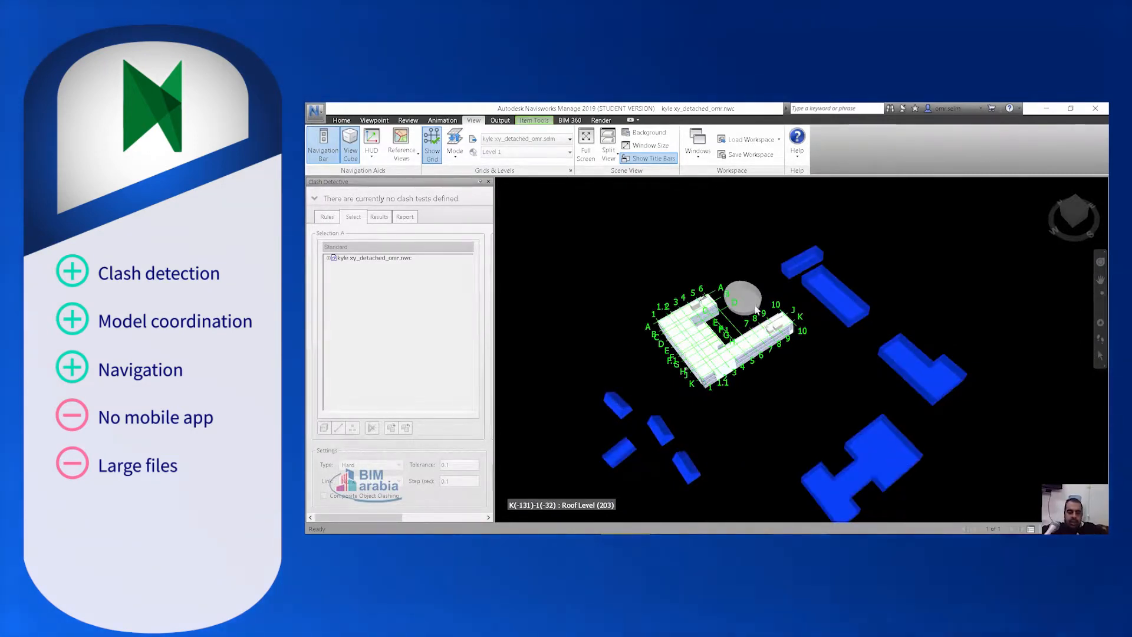
- Add the round structure to the selected site blocks and hide them
left_click(341, 120)
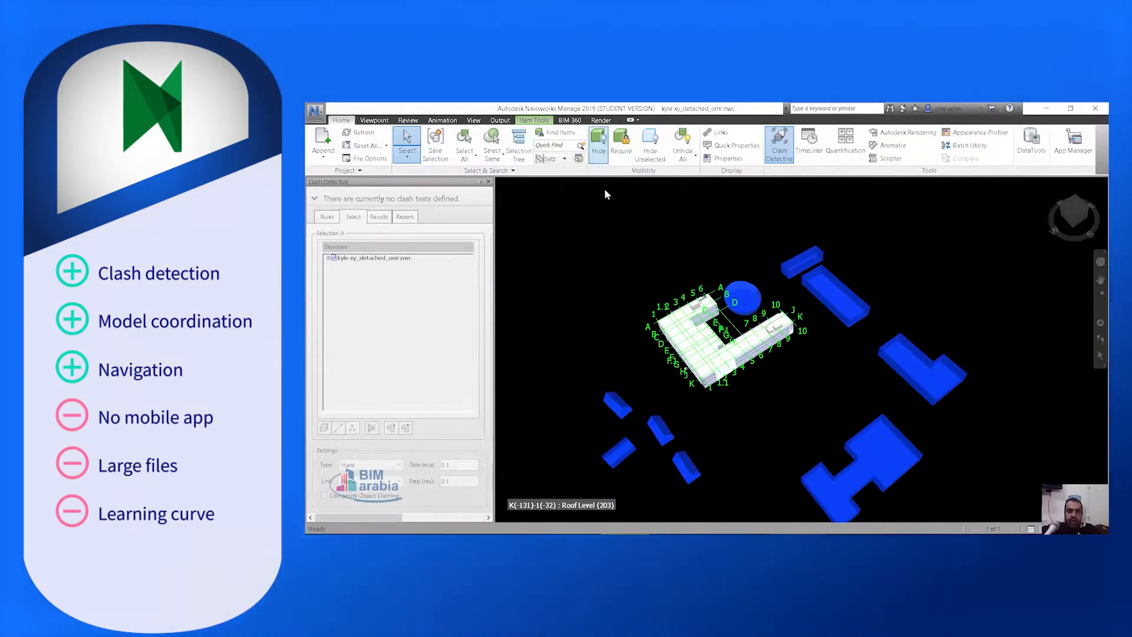
left_click(681, 151)
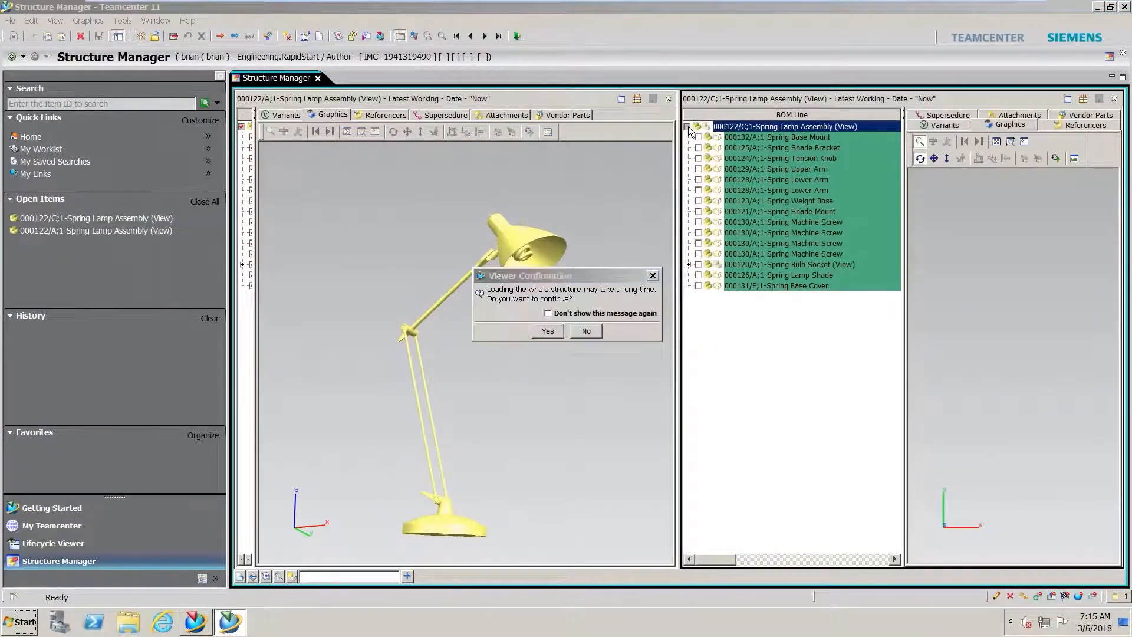
- Load the full structure in the viewer and compare lamp assembly revisions A and C
left_click(547, 331)
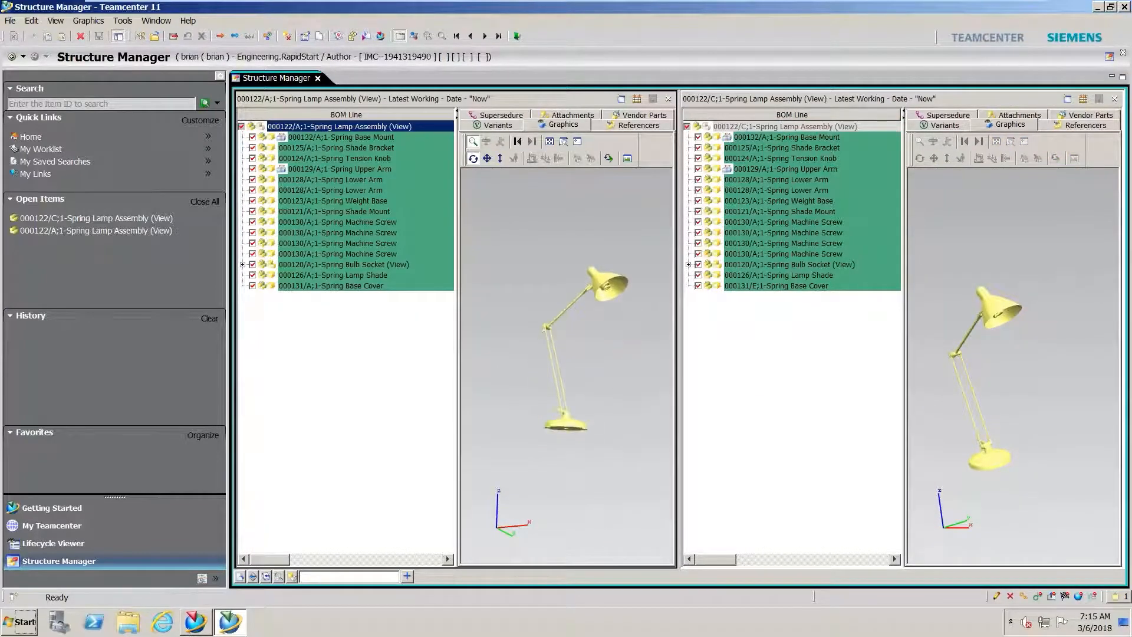
left_click(122, 20)
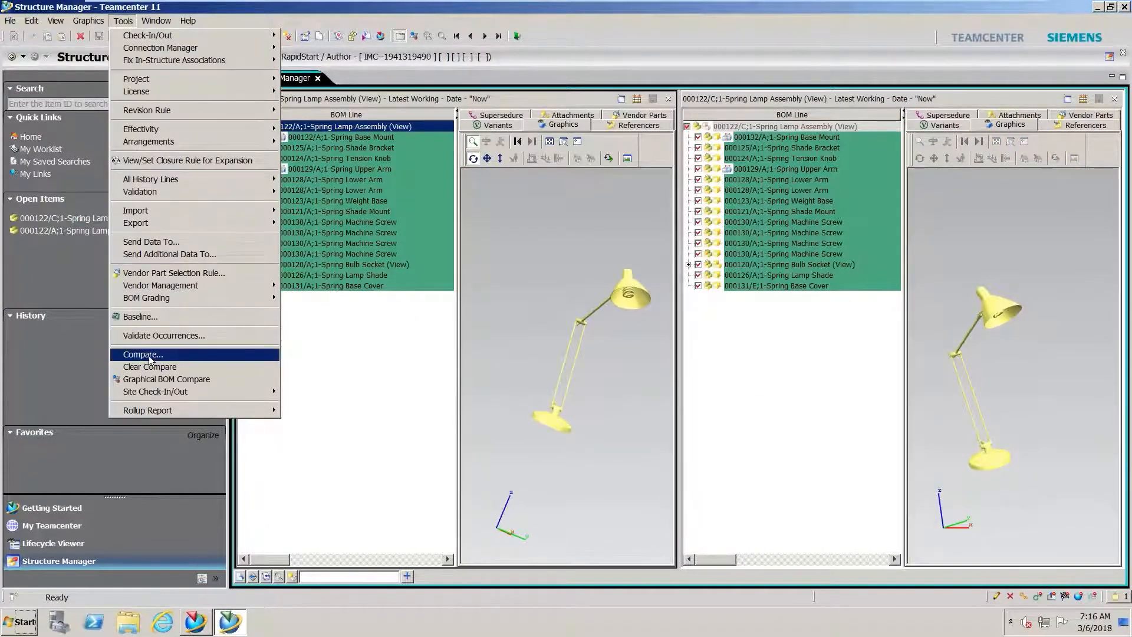
left_click(142, 354)
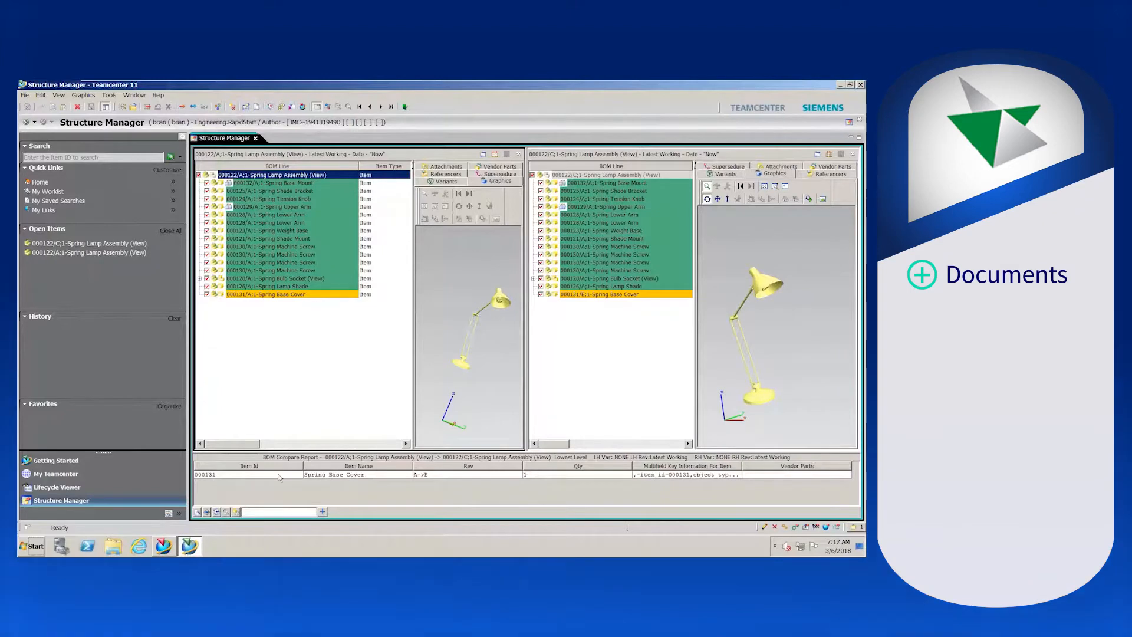
- Start exporting the Spring Base Cover Vented drawing sheets to Teamcenter
left_click(83, 94)
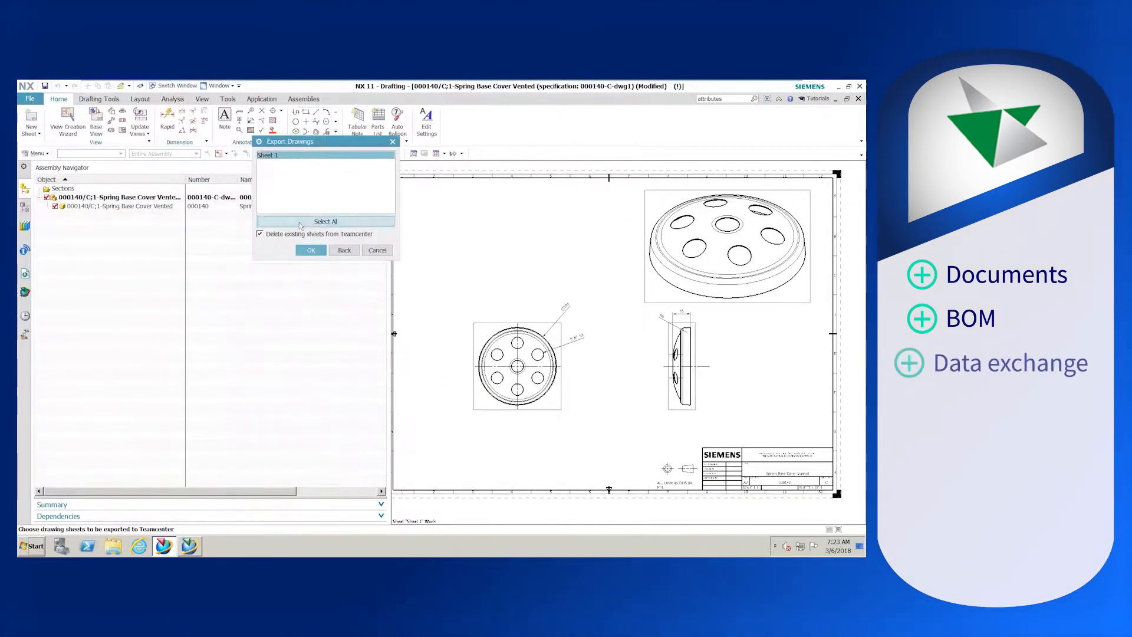
- Select all drawing sheets, preview the vented cover revision, and bring up its actions
left_click(311, 250)
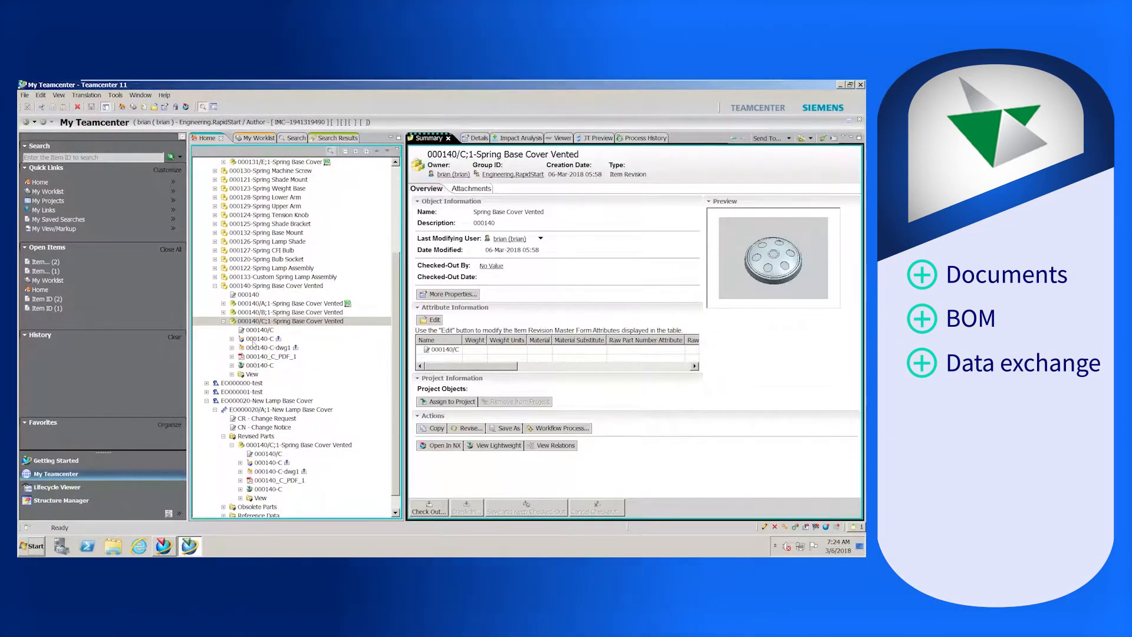
left_click(548, 138)
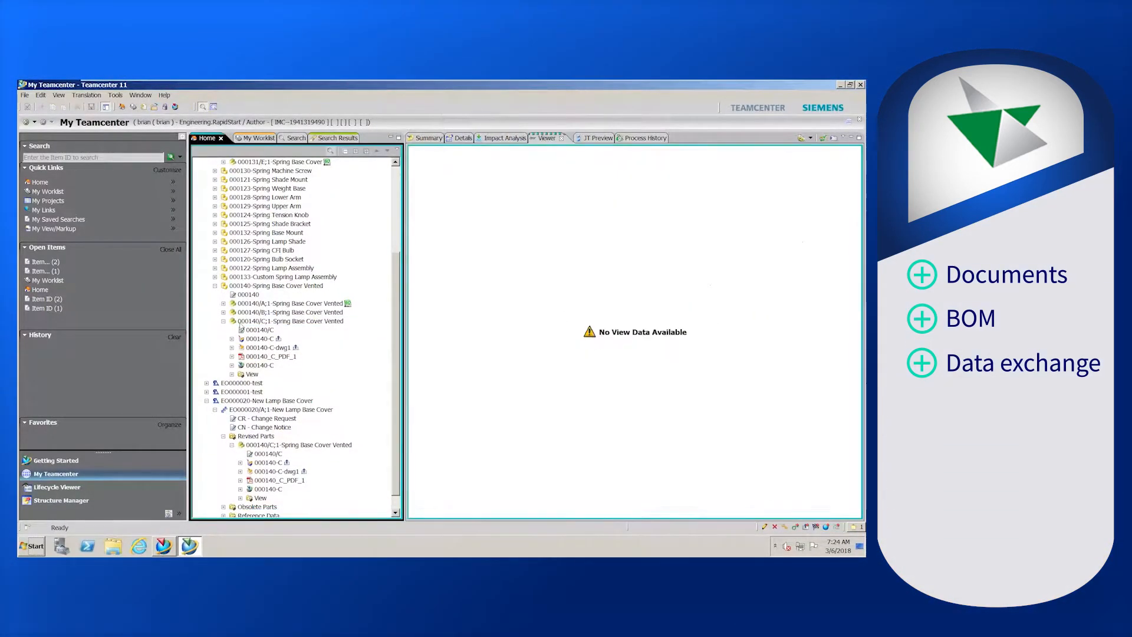
right_click(260, 445)
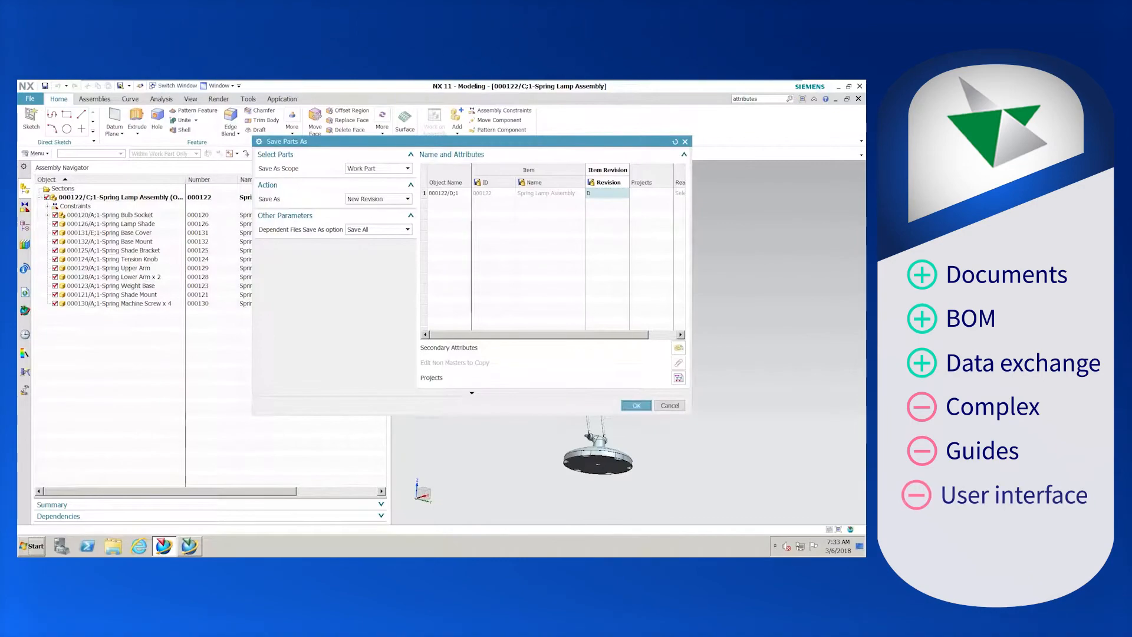
- Save the lamp assembly as a new revision using 000140/C Spring Base Cover Vented
left_click(635, 405)
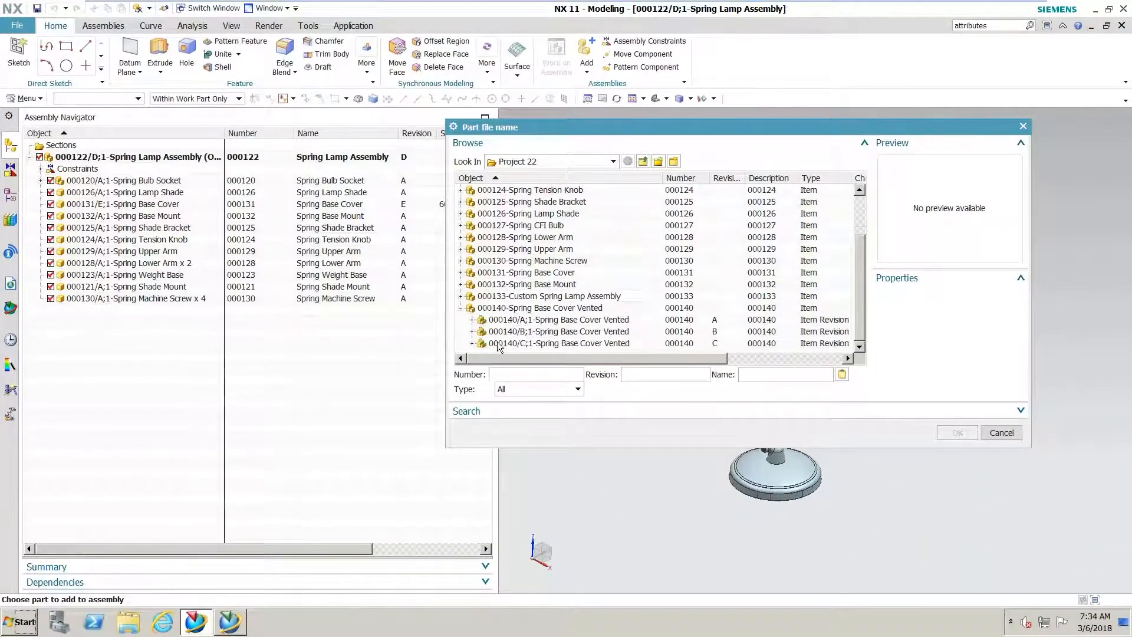
left_click(956, 432)
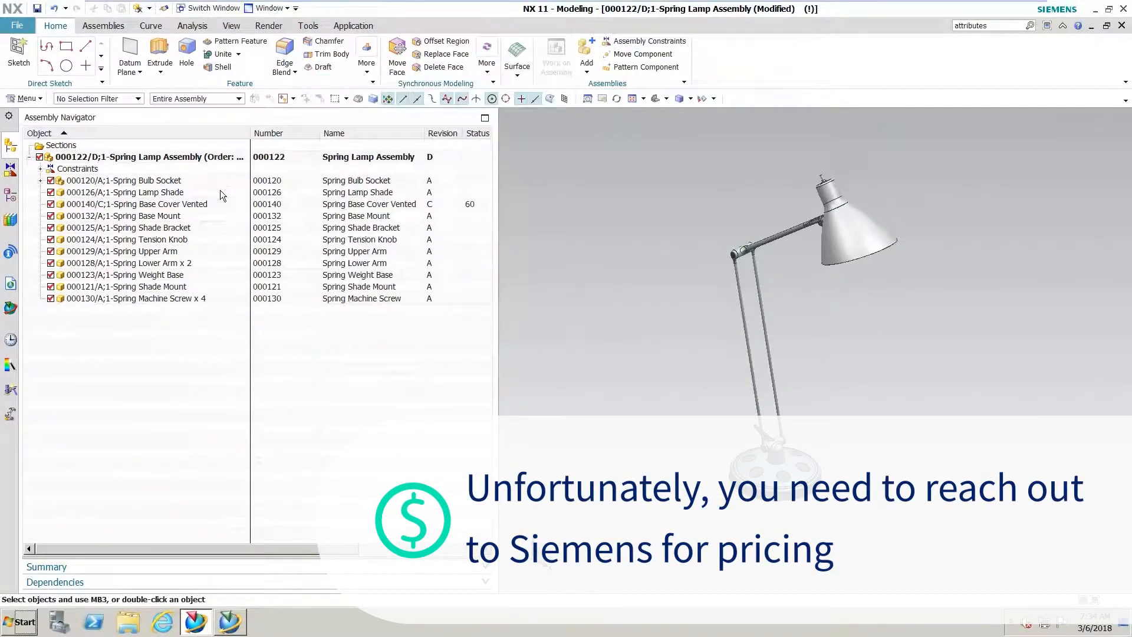
left_click(229, 623)
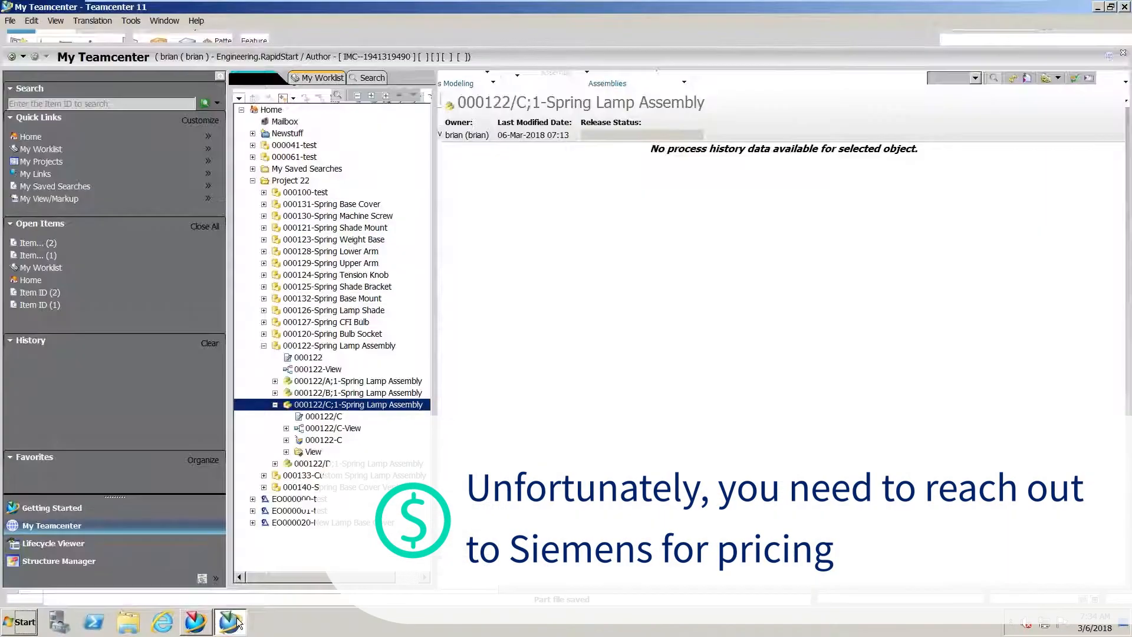
left_click(58, 561)
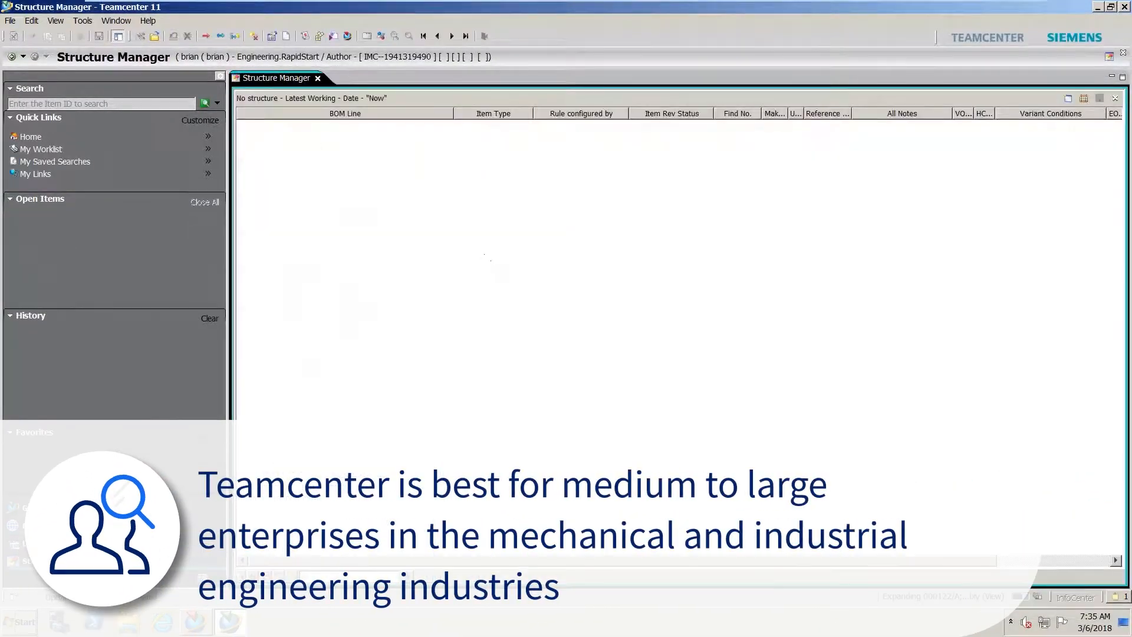